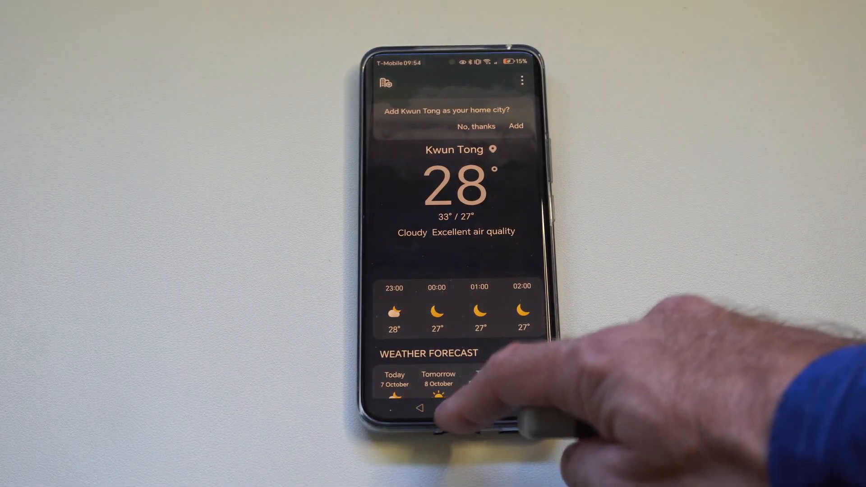
Dismiss the Move to dialog and return to the Browse overview of Phone and PNY USB storage.
left_click(420, 408)
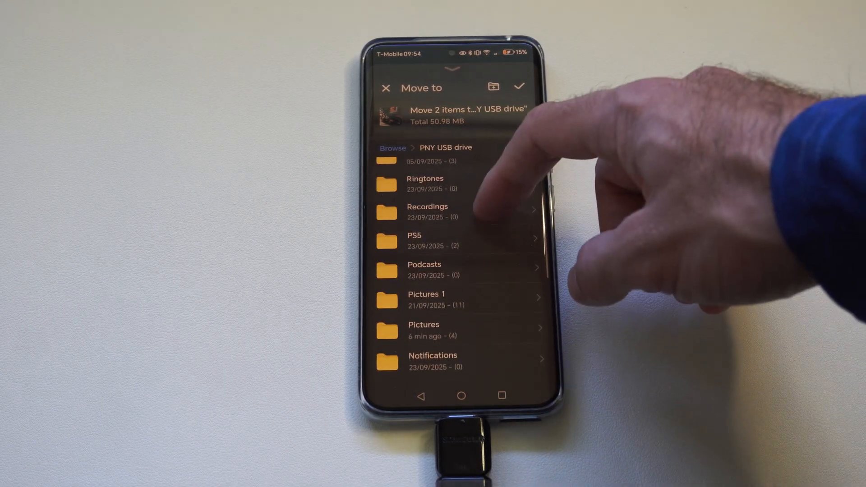
scroll("down", 3)
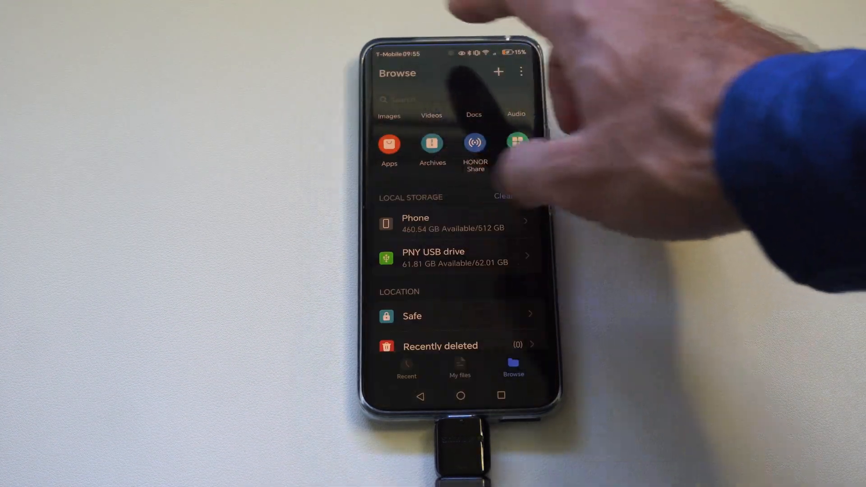
Open the PNY USB drive's Movies folder holding the two videos.
left_click(433, 257)
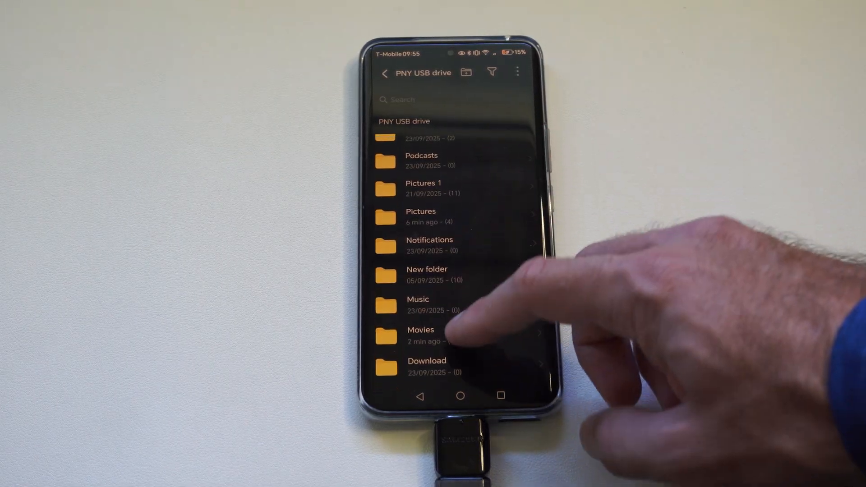
left_click(421, 330)
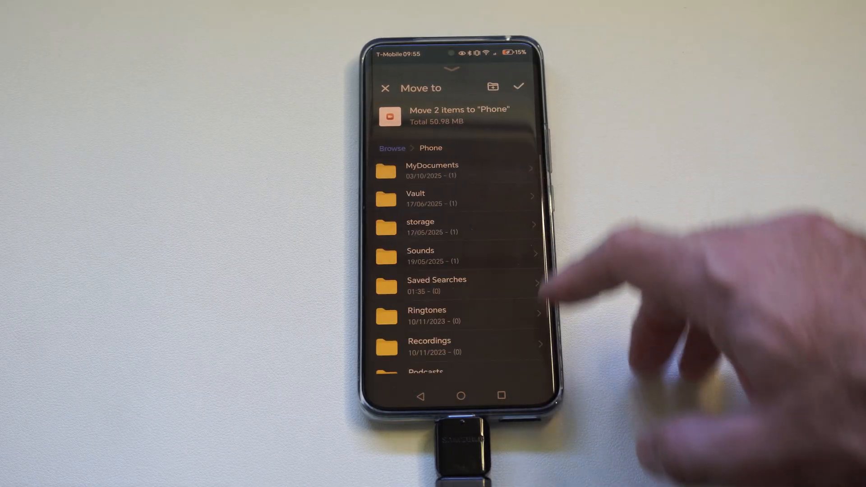
Move both videos into Phone's DCIM/Camera folder, then go back up to DCIM.
scroll("down", 3)
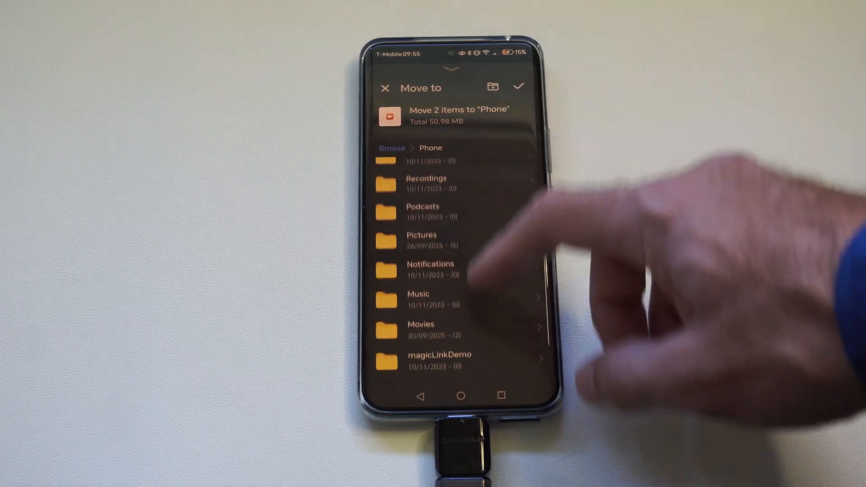
scroll("down", 3)
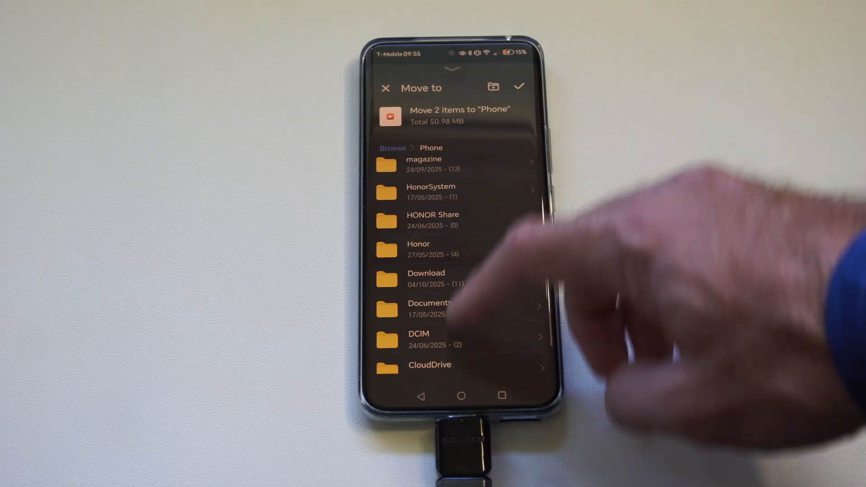
left_click(419, 338)
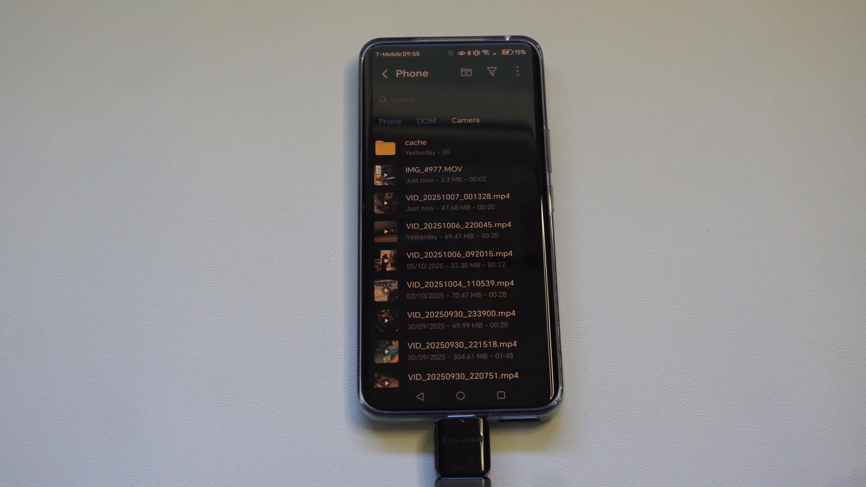
left_click(426, 121)
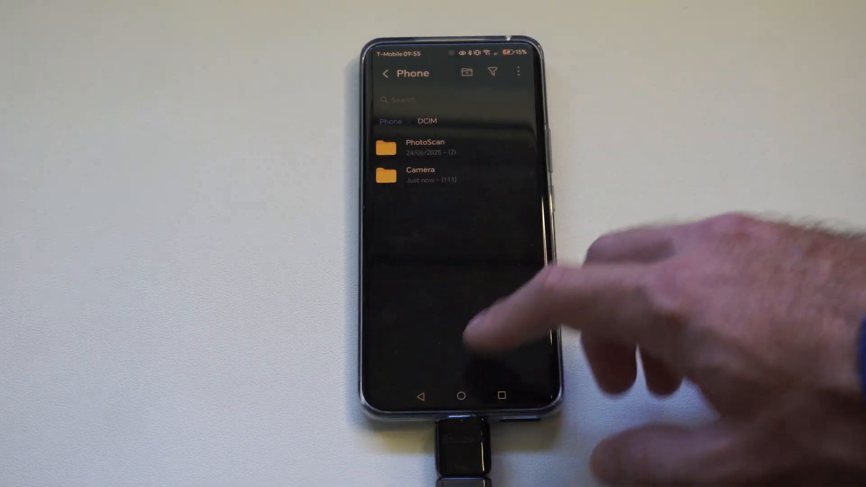